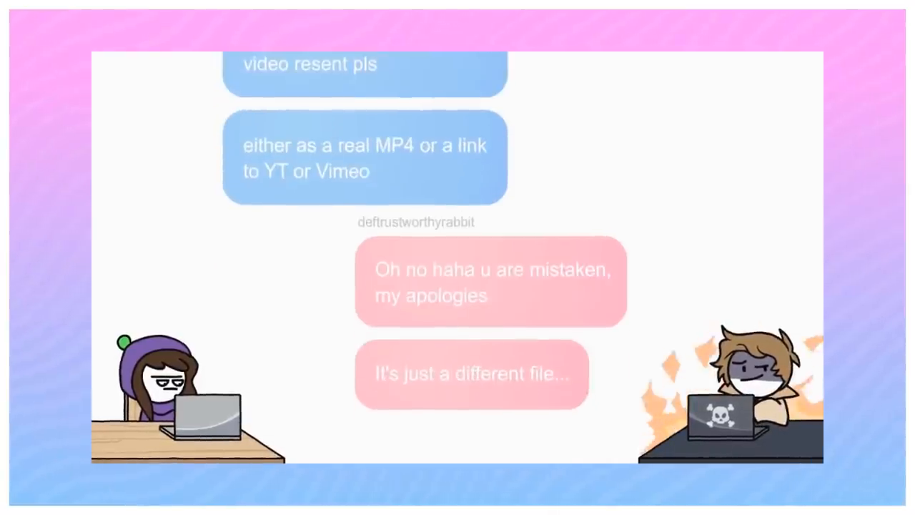
- Connect Surfshark to the United Kingdom - London server from the filtered Locations list
scroll(up, 3)
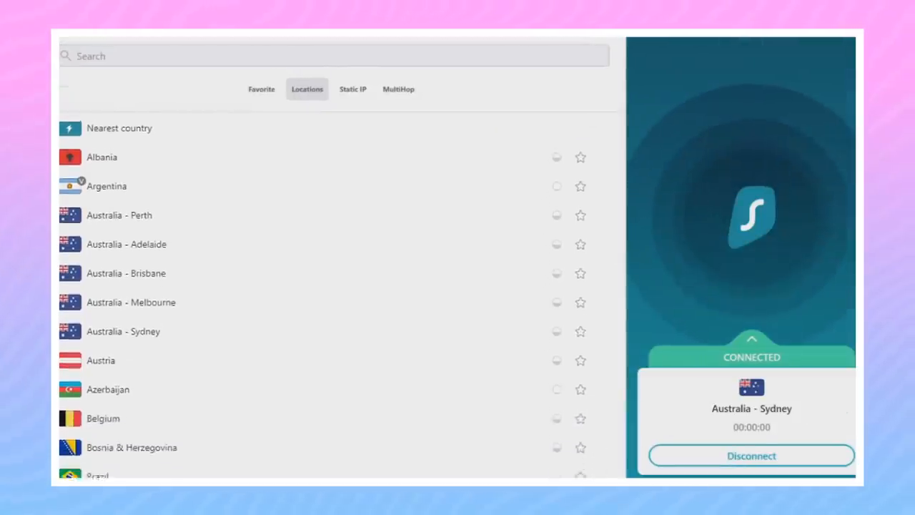
scroll(down, 3)
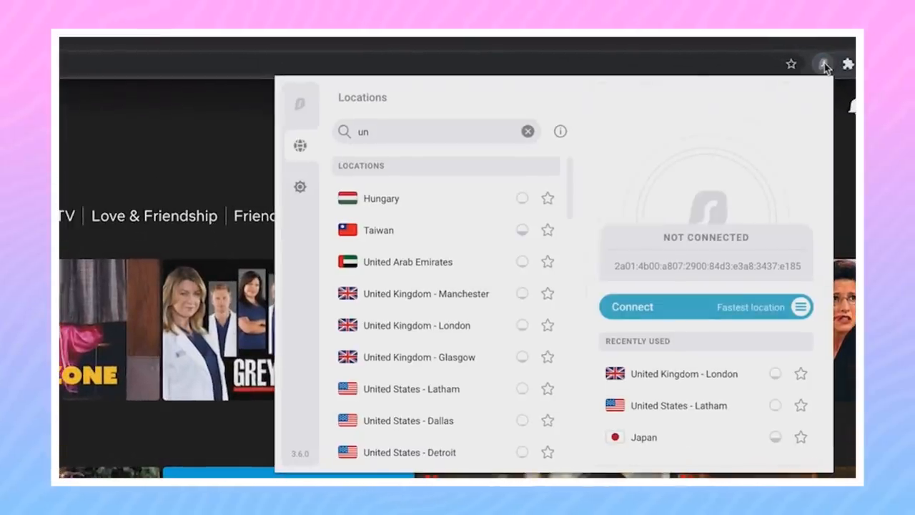
click(632, 306)
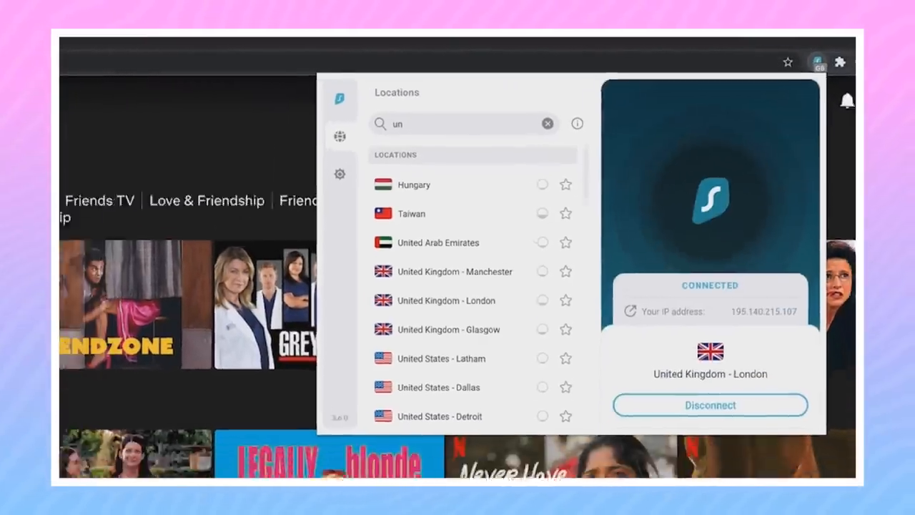